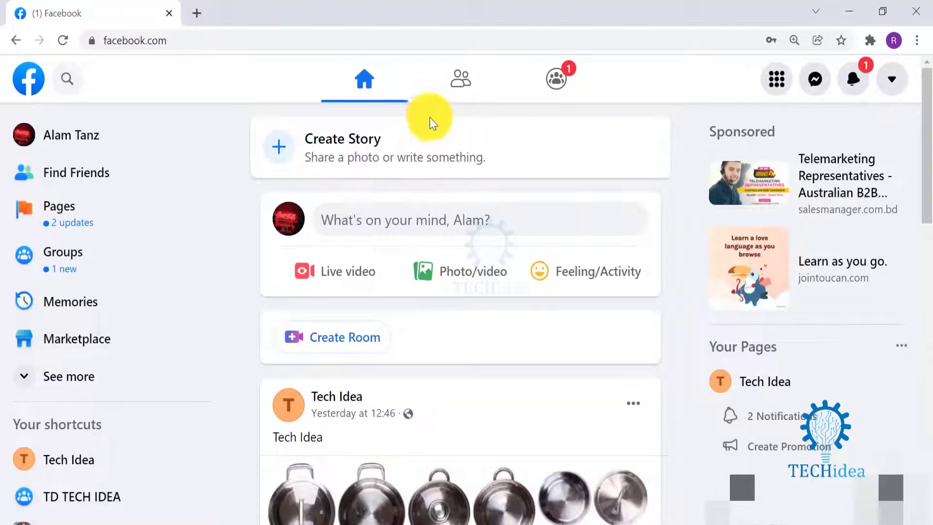
pyautogui.moveTo(474, 114)
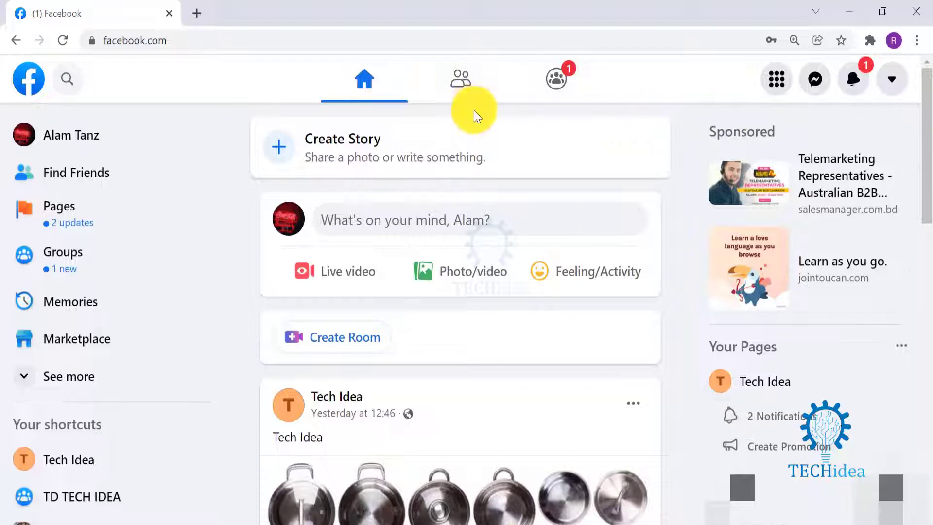
pyautogui.moveTo(649, 110)
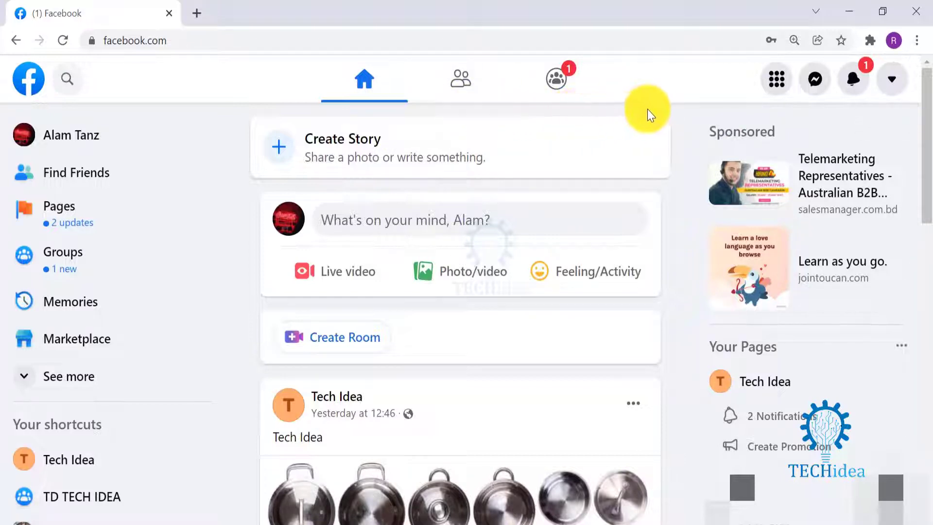
pyautogui.moveTo(892, 78)
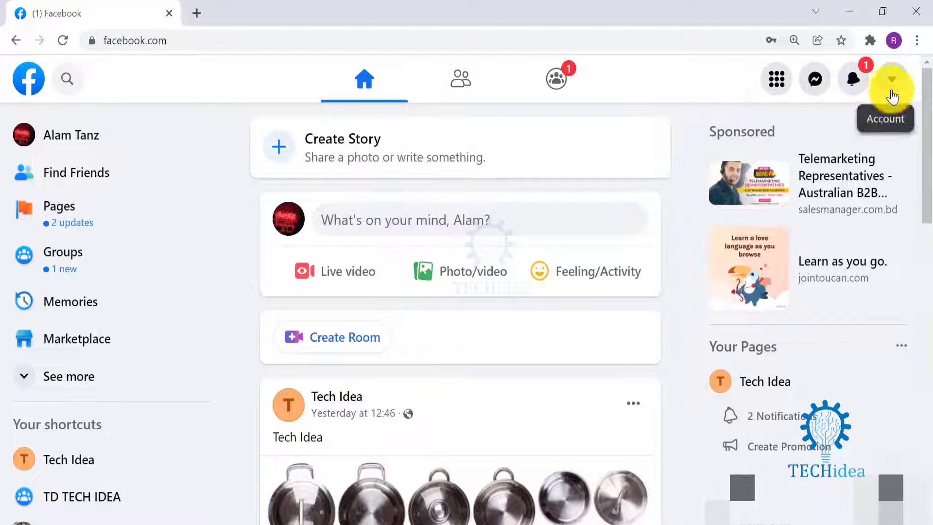
# Open Settings from the account menu and head to Security and login
pyautogui.click(892, 77)
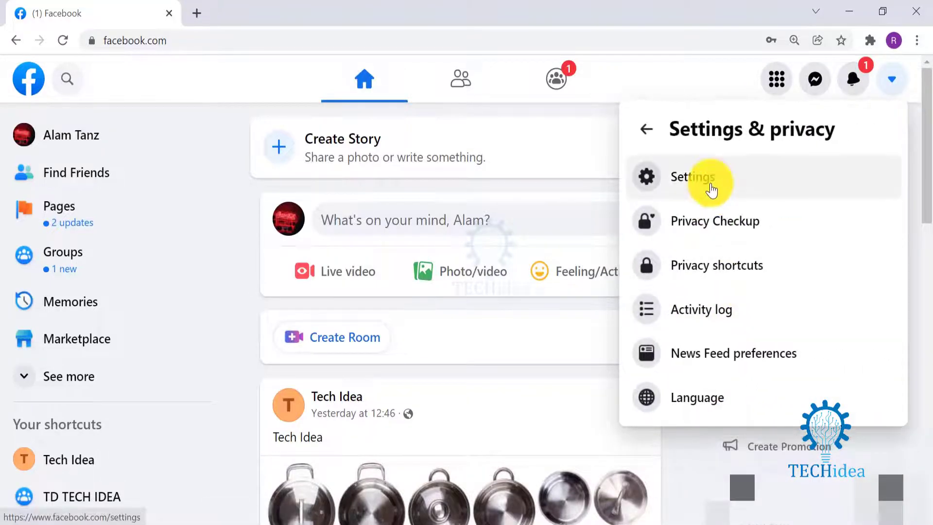
pyautogui.click(692, 176)
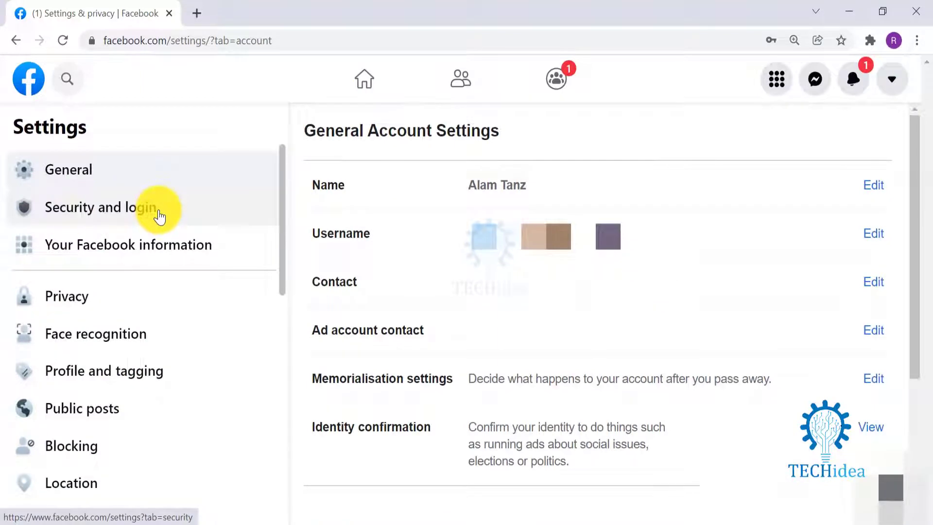
pyautogui.click(100, 207)
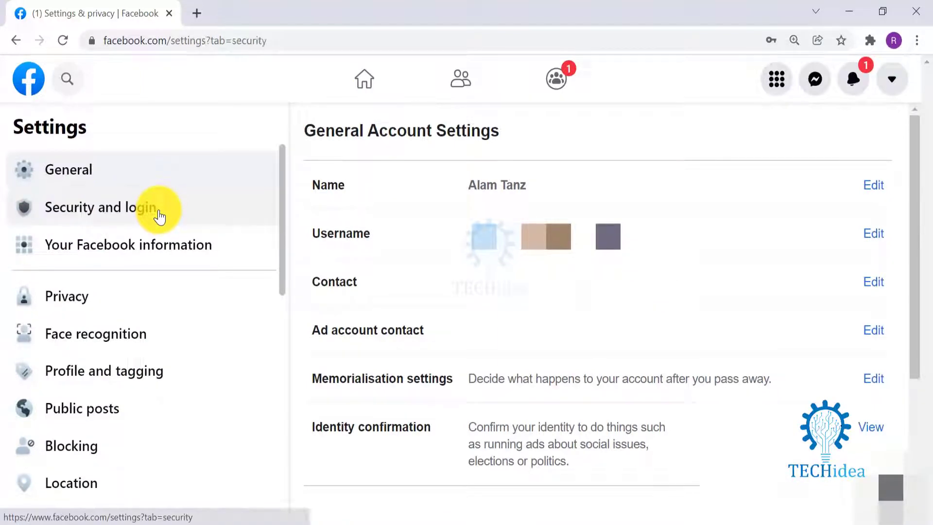
# Expand Where you're logged in and confirm logging out of all sessions
pyautogui.click(101, 207)
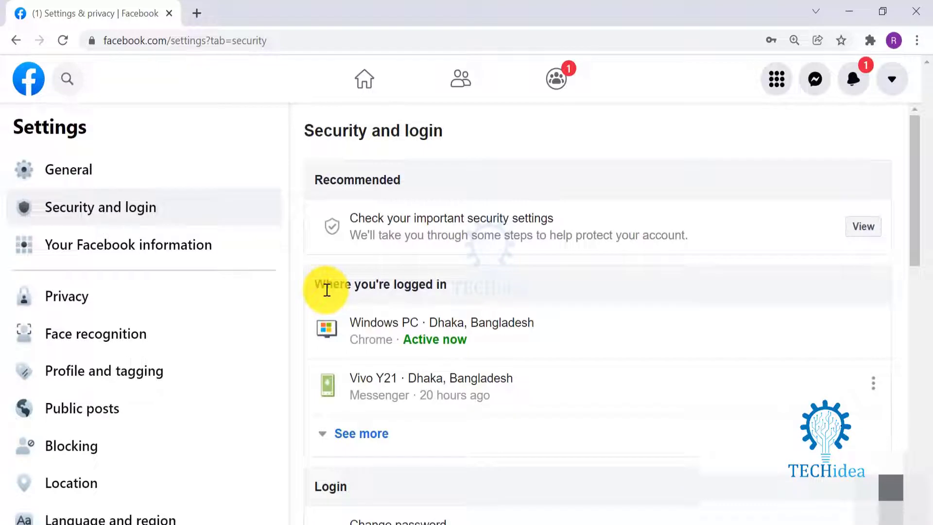
pyautogui.moveTo(543, 385)
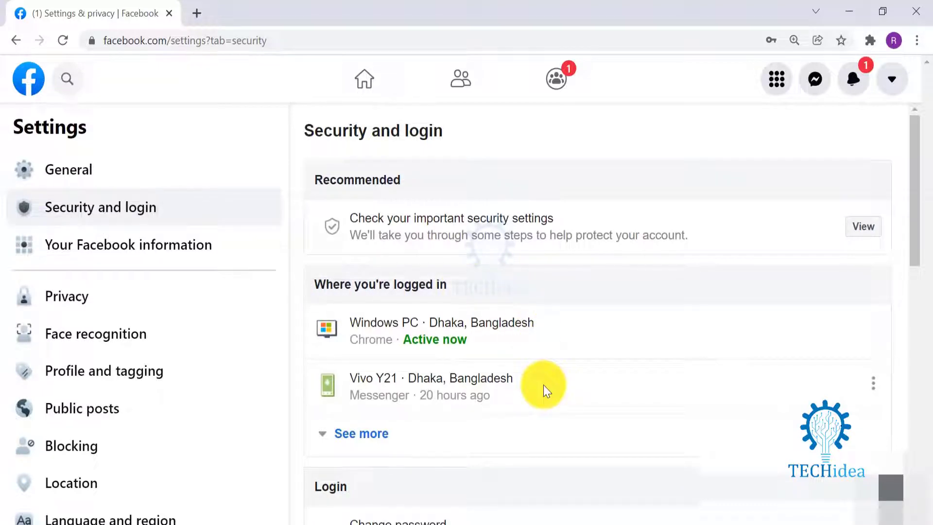
pyautogui.moveTo(479, 285)
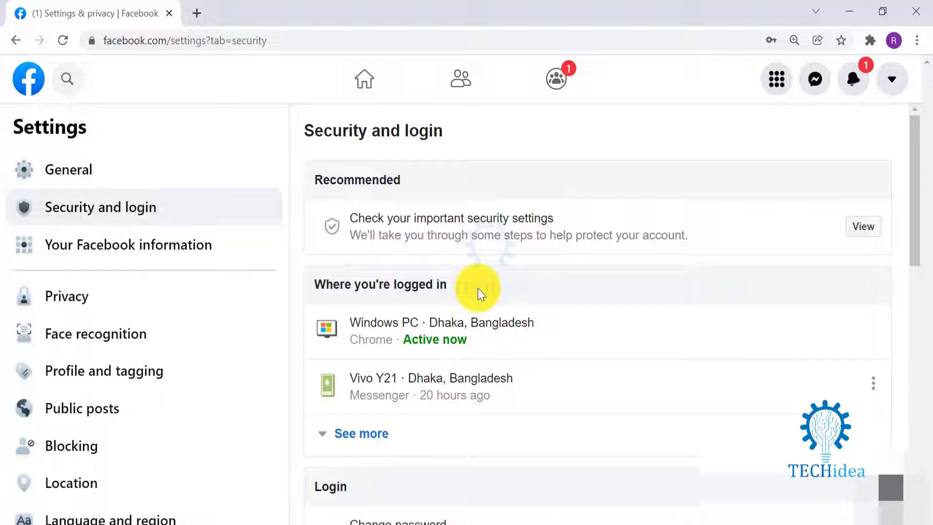
pyautogui.moveTo(361, 433)
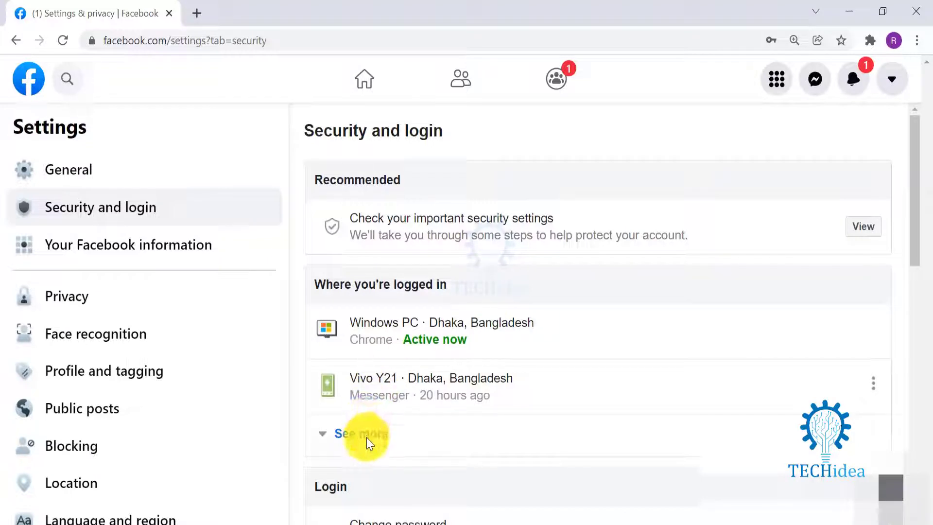
pyautogui.click(357, 433)
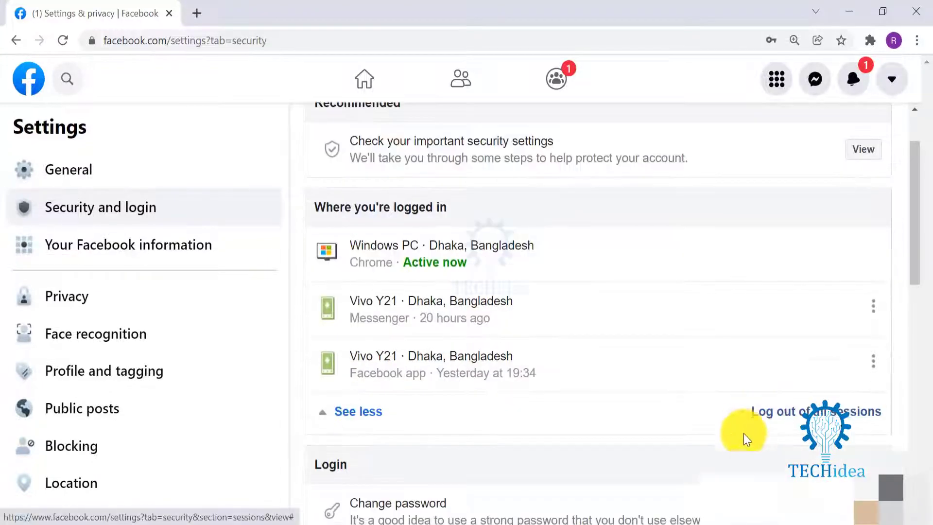
pyautogui.moveTo(874, 413)
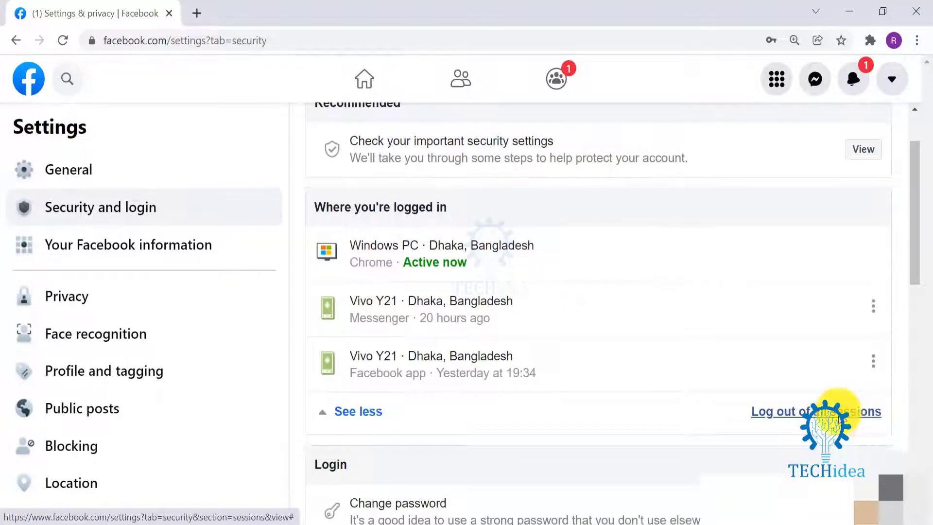
pyautogui.click(815, 411)
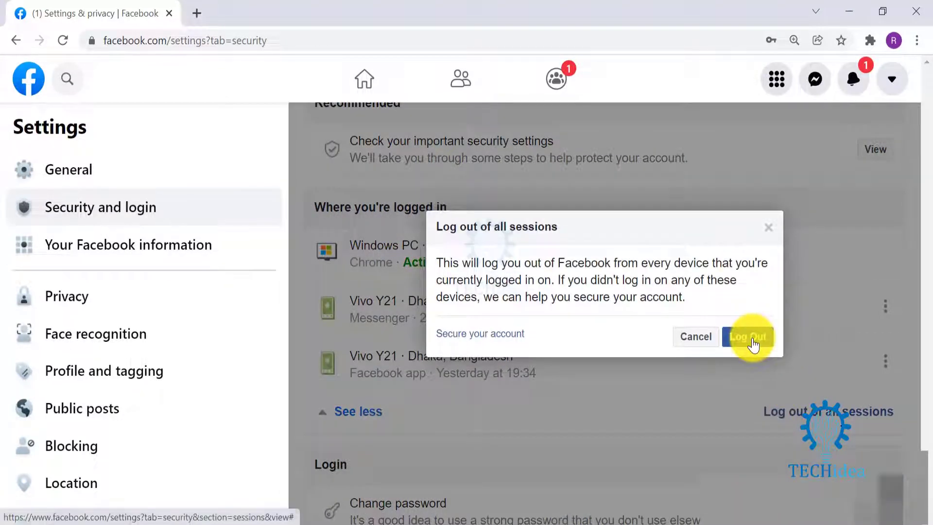
pyautogui.click(748, 336)
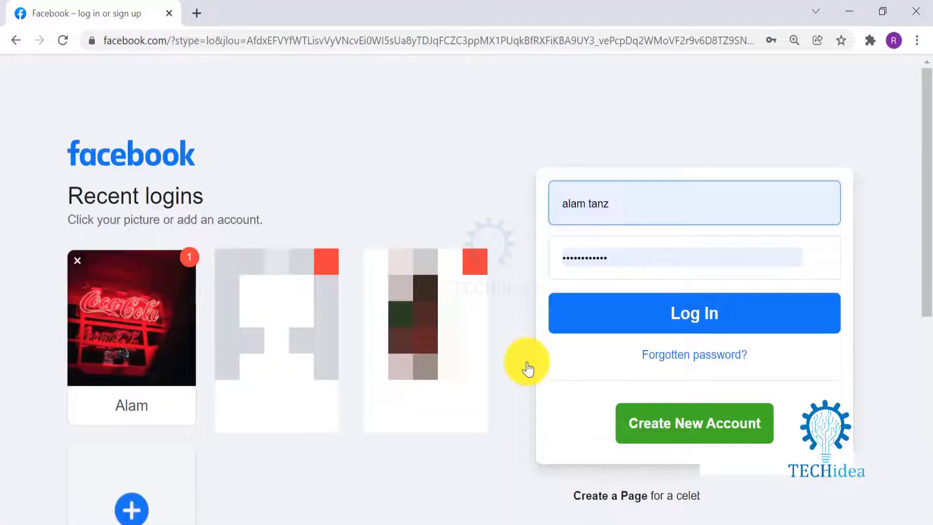